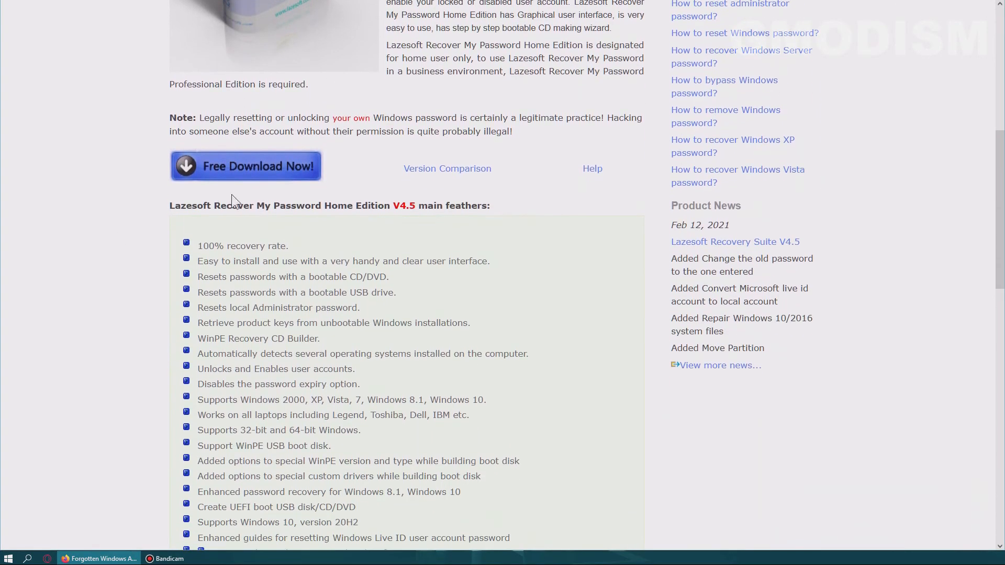
Step: Download lsrmphdsetup.exe via Free Download Now, save it, and run it past the security warning
{"action": "left_click", "coordinate": [245, 165]}
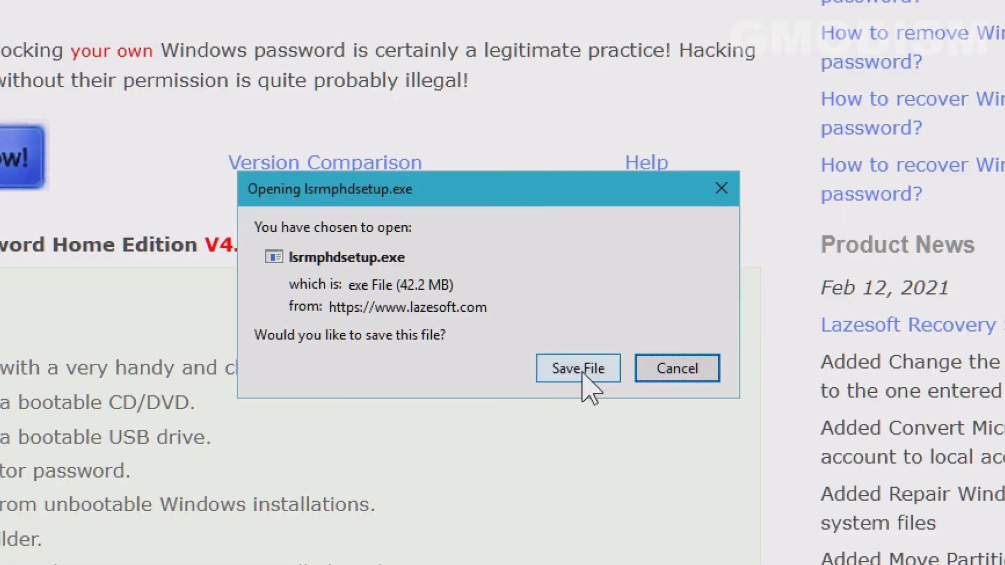
{"action": "left_click", "coordinate": [577, 368]}
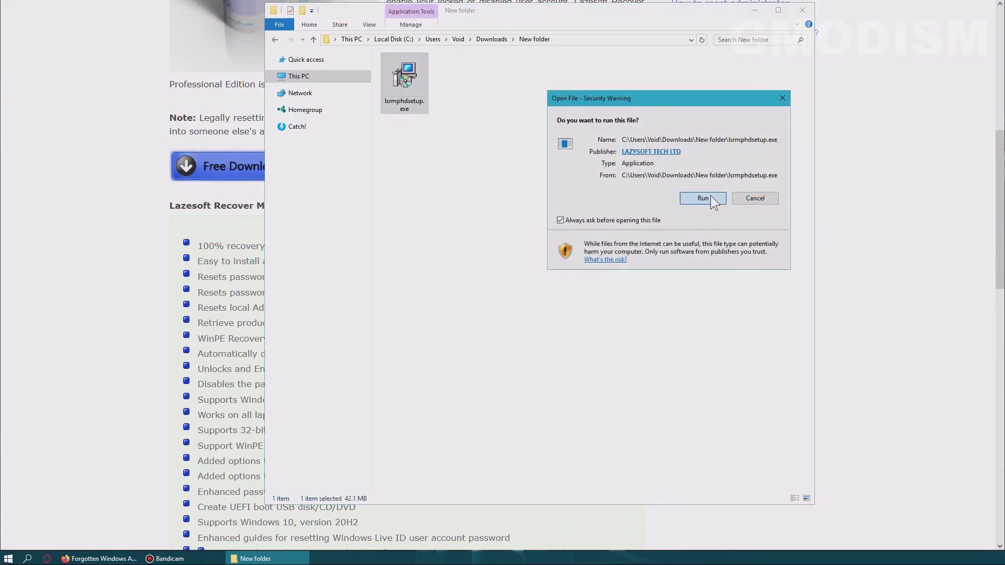
{"action": "left_click", "coordinate": [702, 198]}
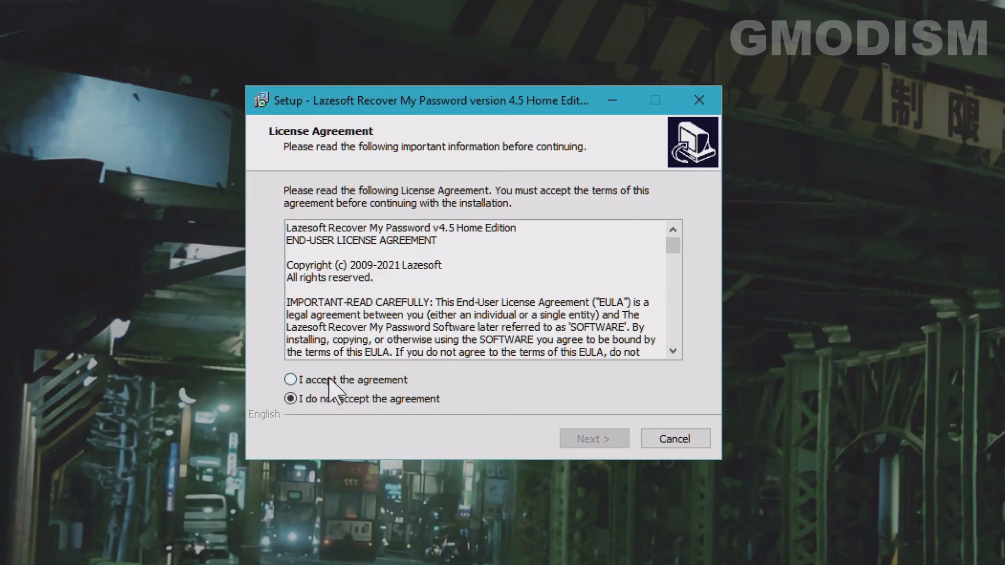
Step: Accept the license agreement and install with the default folder and shortcuts
{"action": "left_click", "coordinate": [592, 439]}
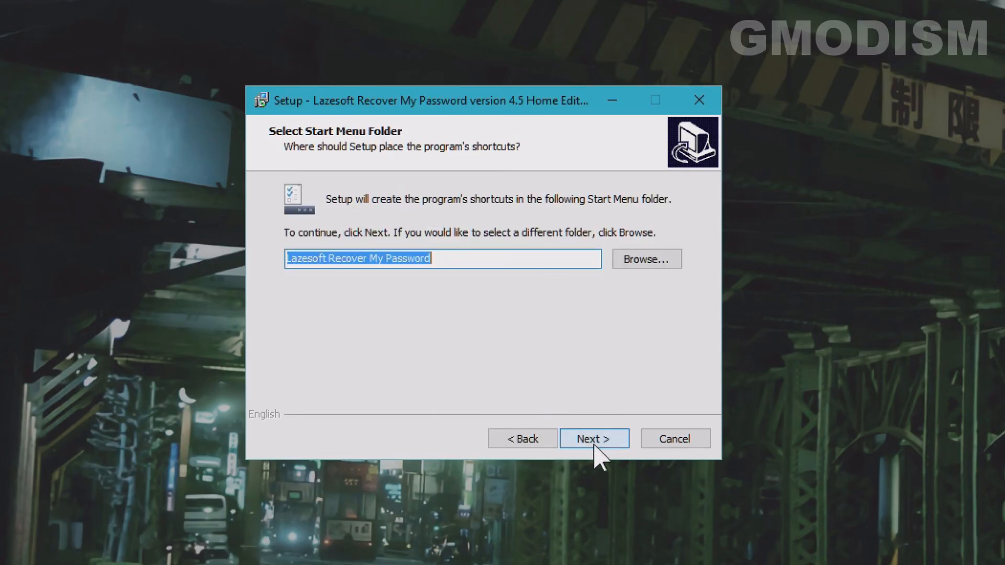
{"action": "left_click", "coordinate": [592, 439]}
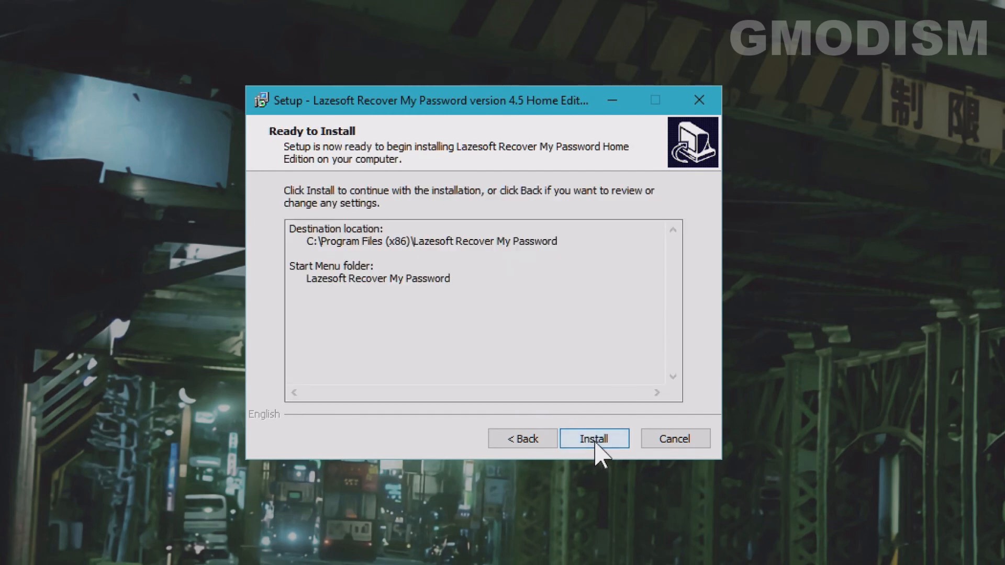
{"action": "left_click", "coordinate": [593, 438]}
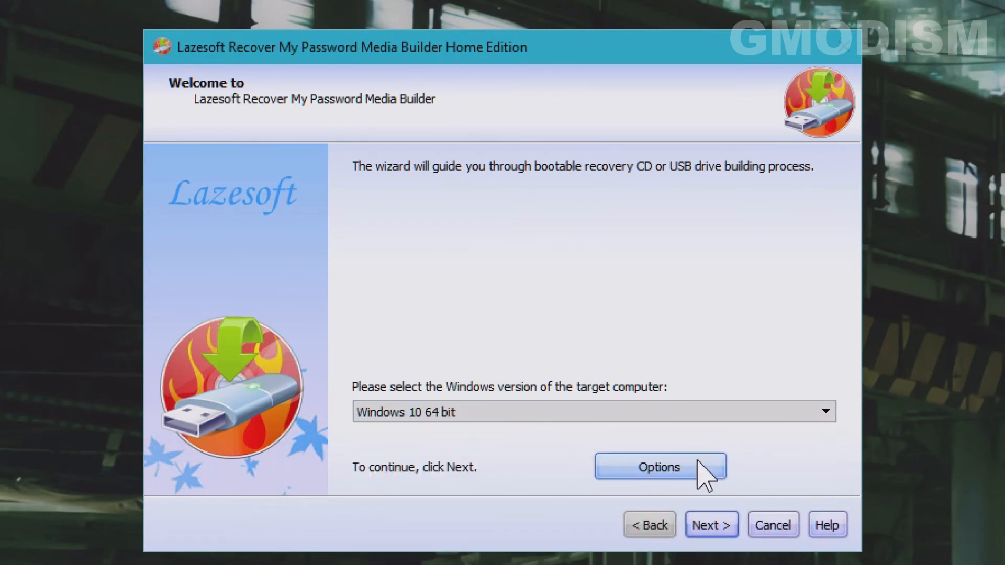
Step: Proceed to device selection and confirm in File Explorer that COOL (D:) is empty
{"action": "left_click", "coordinate": [658, 467]}
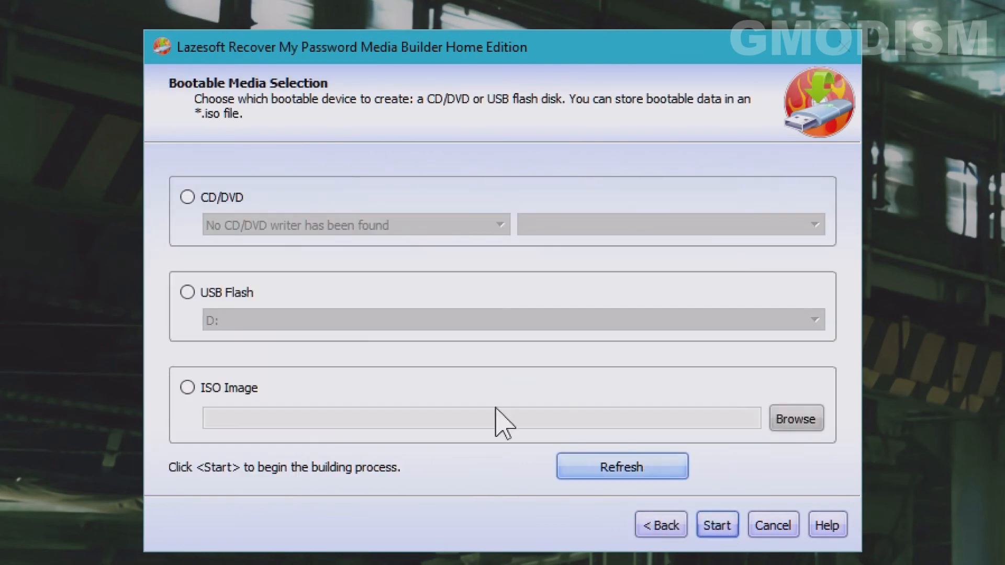
{"action": "left_click", "coordinate": [186, 292]}
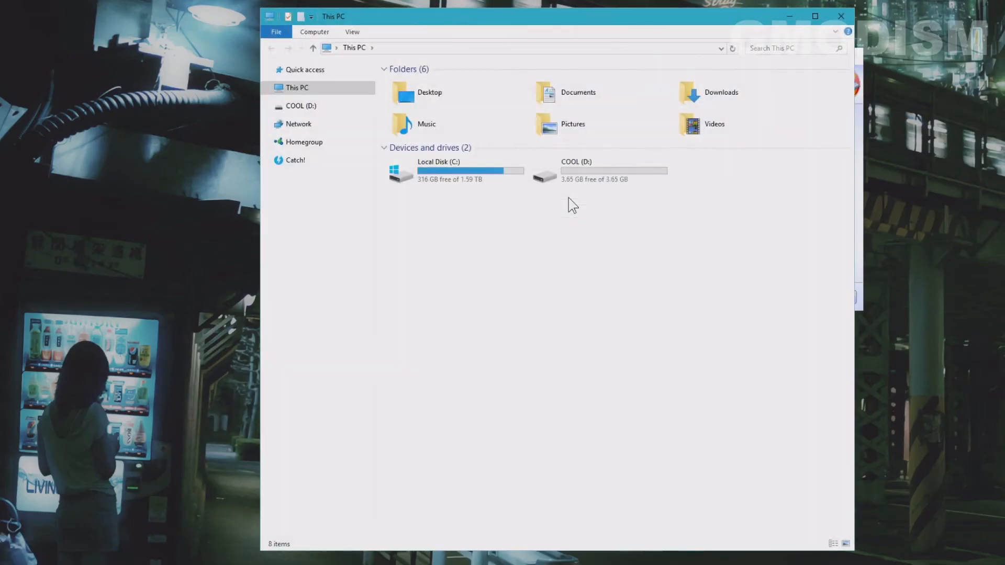
{"action": "left_click", "coordinate": [587, 171]}
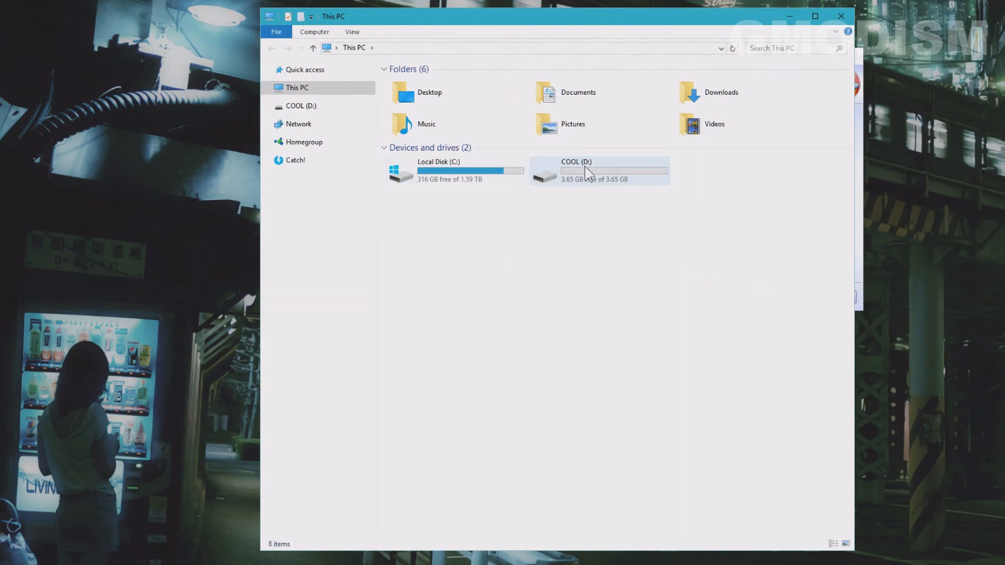
{"action": "double_click", "coordinate": [599, 171]}
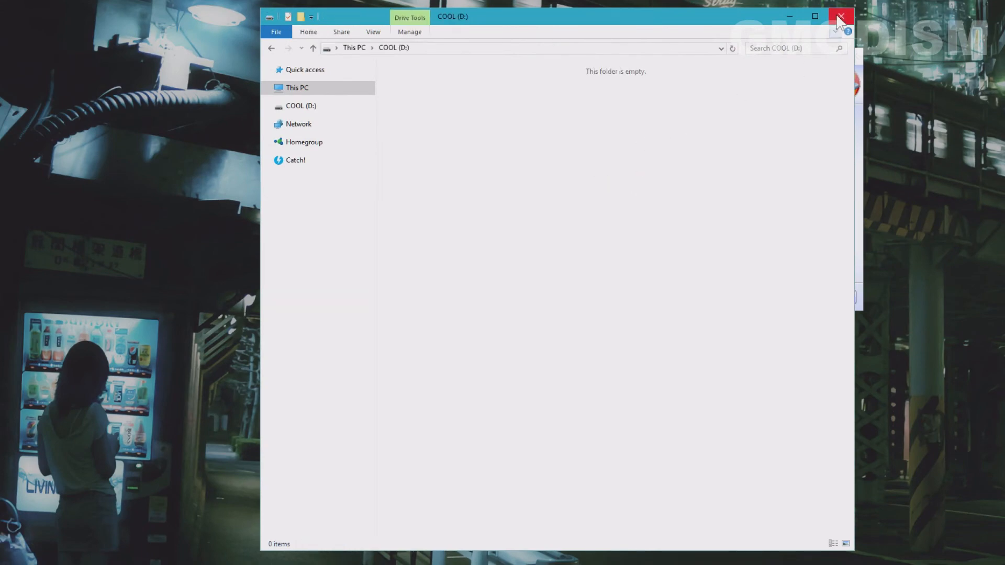
{"action": "left_click", "coordinate": [841, 16]}
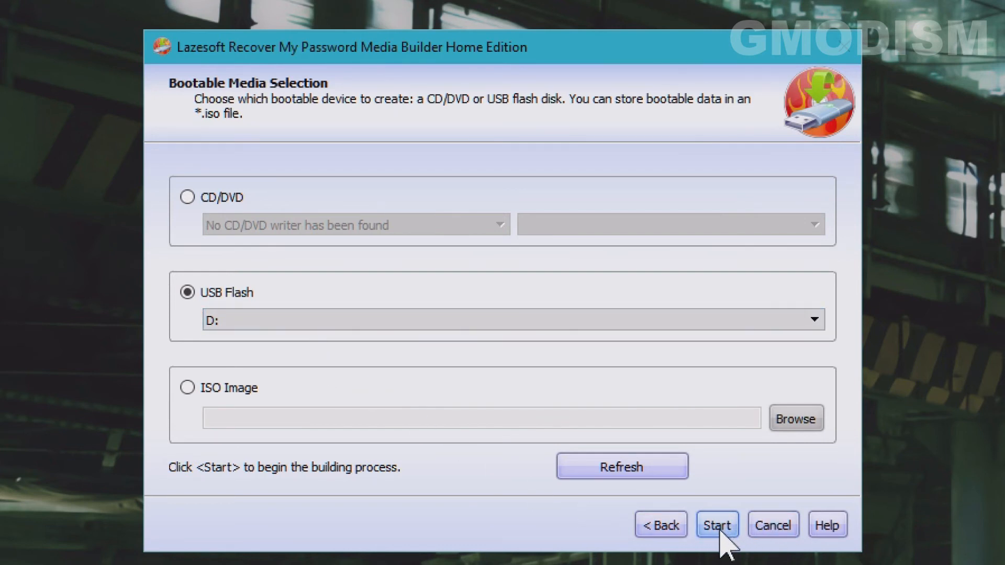
Step: Start building the bootable recovery USB on D:, agreeing to format the disk first
{"action": "left_click", "coordinate": [716, 525]}
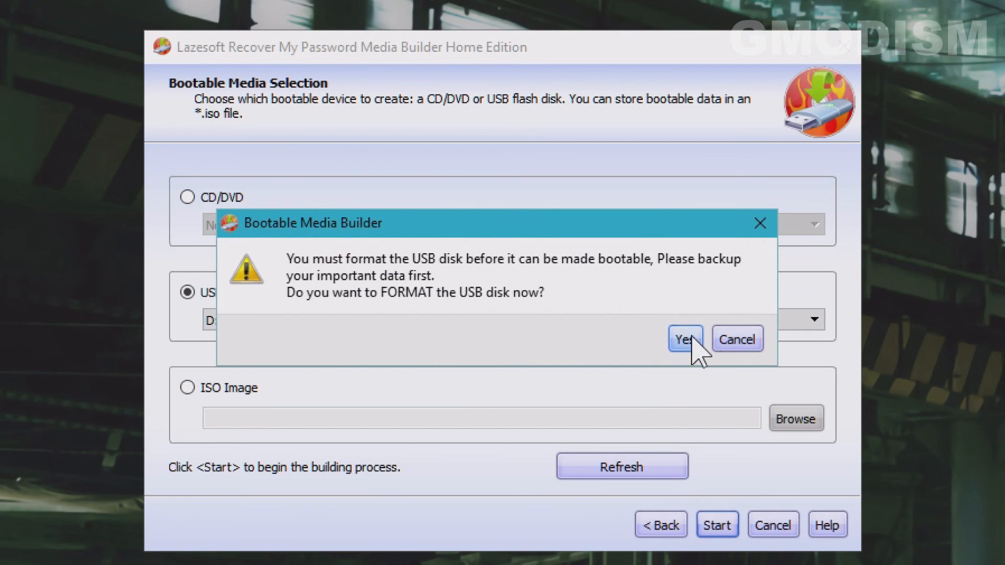
{"action": "left_click", "coordinate": [683, 338]}
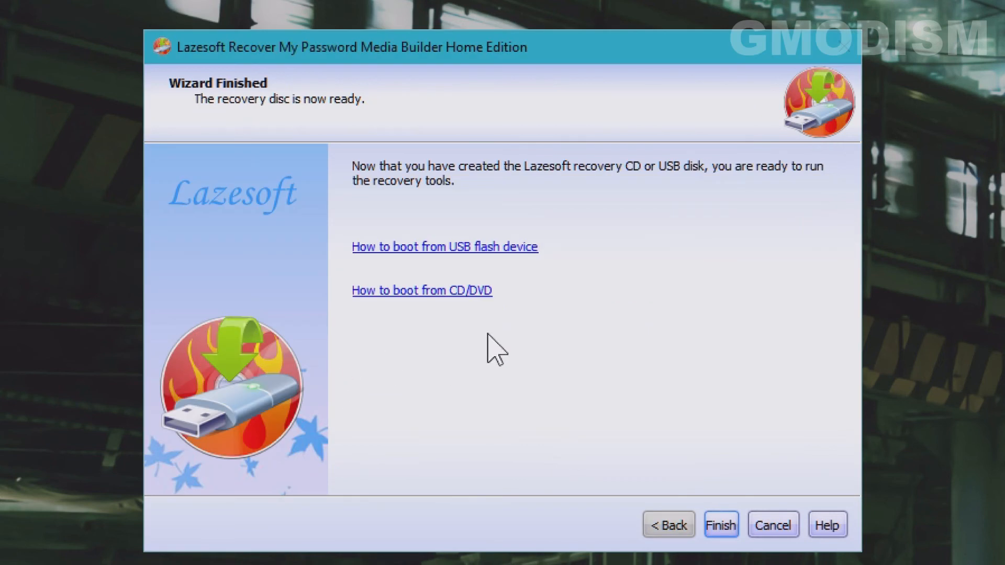
{"action": "mouse_move", "coordinate": [818, 198]}
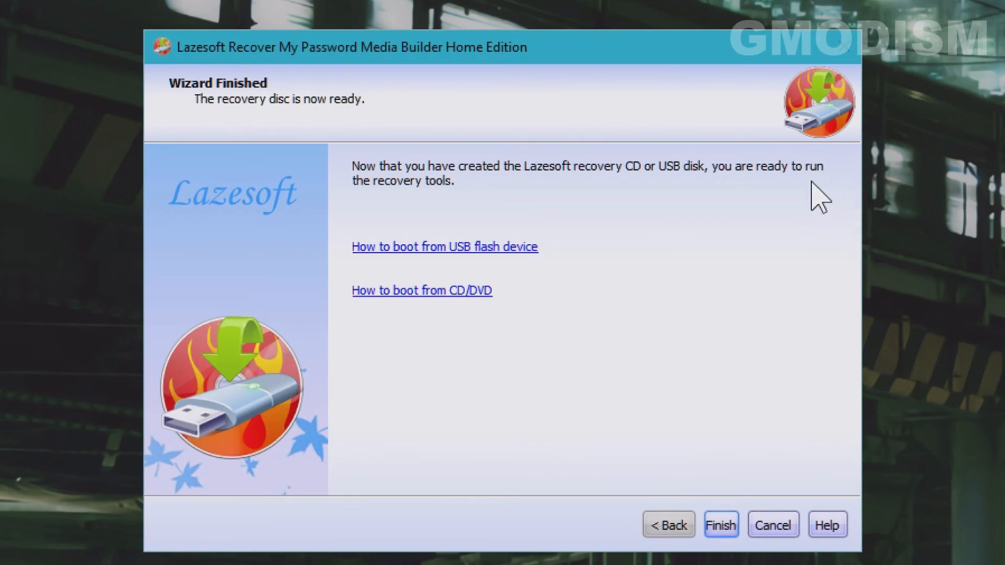
{"action": "mouse_move", "coordinate": [669, 525]}
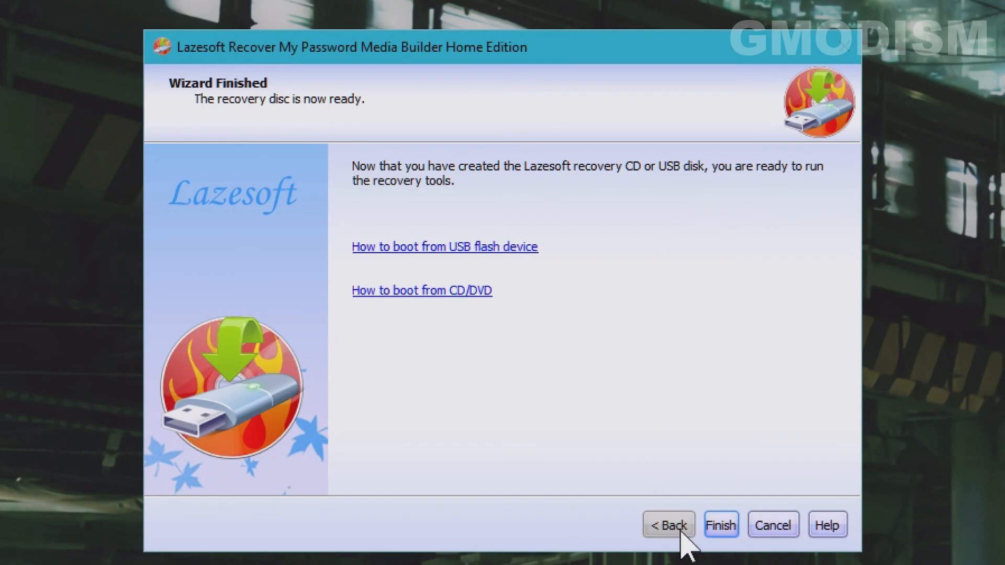
Step: Finish the wizard, then move USB HDD: Lexar JumpDrive to the top of the boot order
{"action": "left_click", "coordinate": [720, 524]}
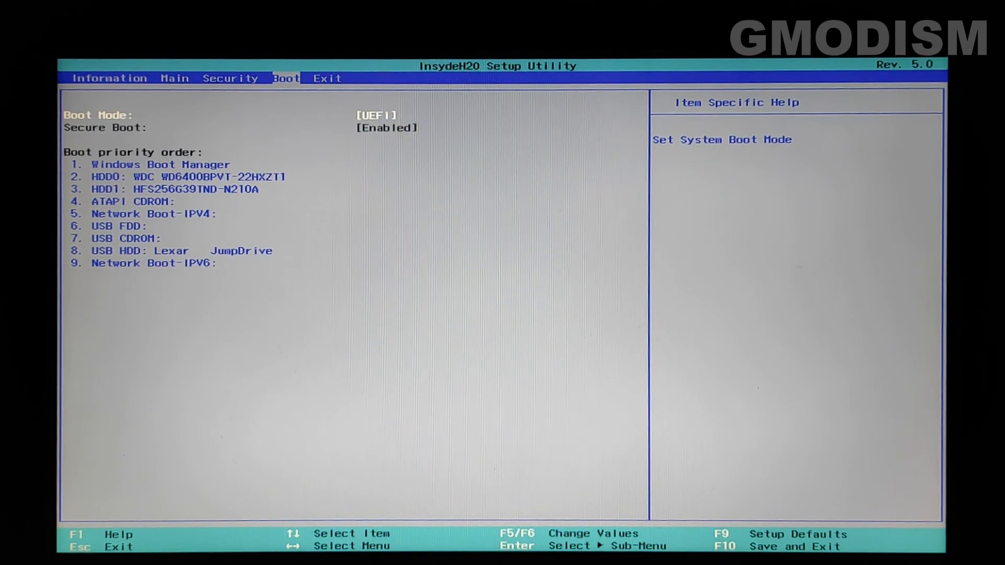
{"action": "key", "text": "Down"}
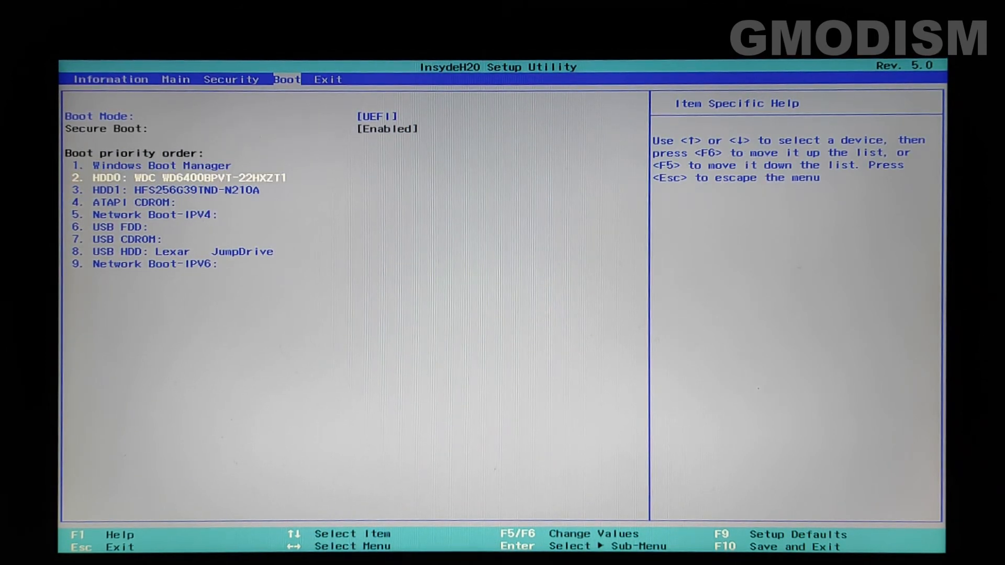
{"action": "key", "text": "Down"}
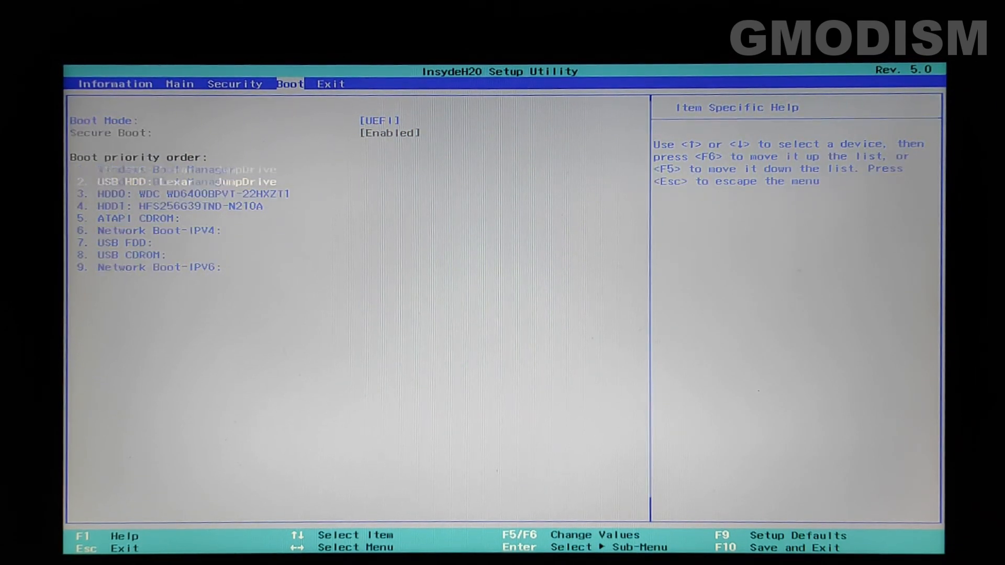
{"action": "key", "text": "F6"}
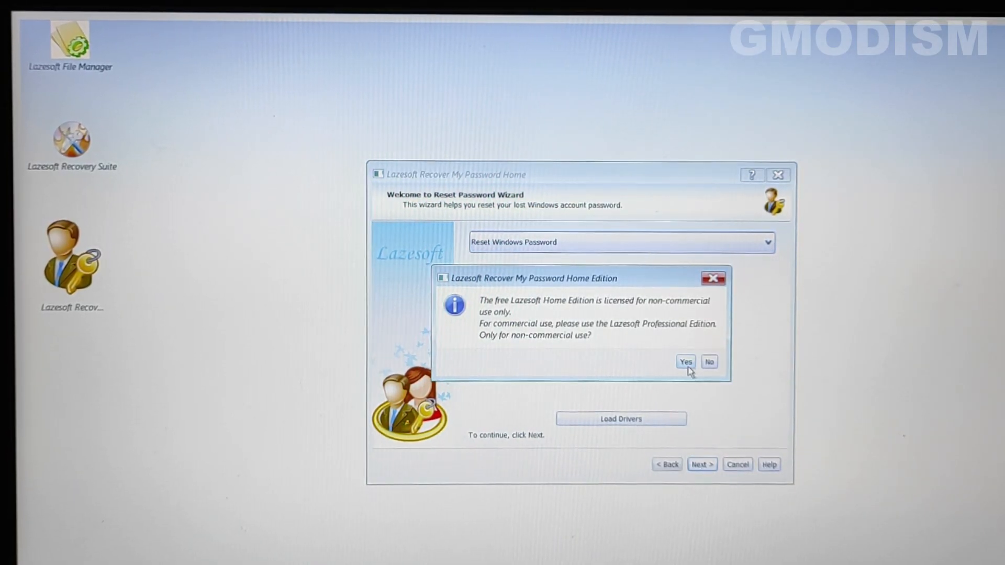
Step: Confirm non-commercial use, keep the Windows 10 installation, and choose the Administrator account for reset
{"action": "left_click", "coordinate": [684, 361]}
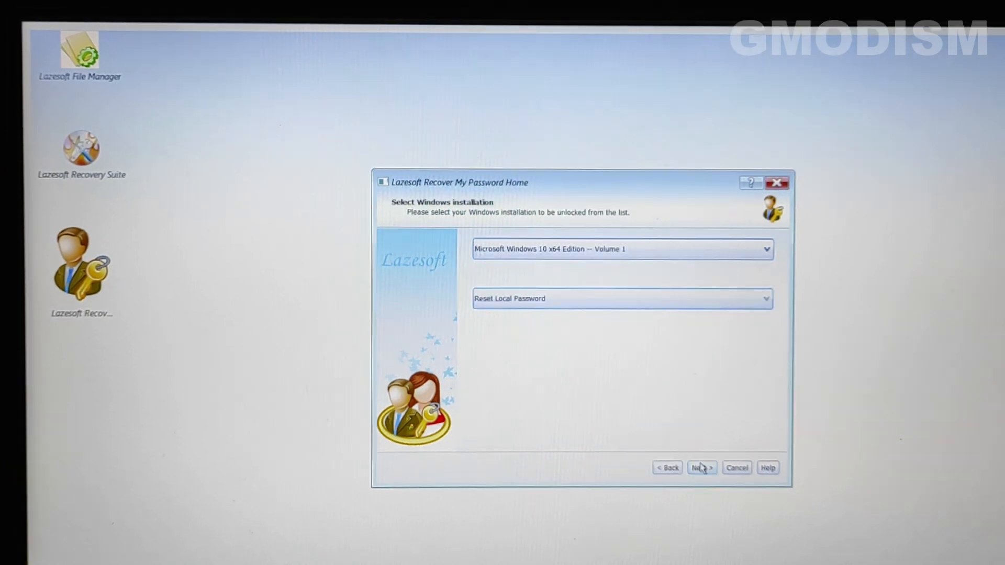
{"action": "left_click", "coordinate": [701, 466]}
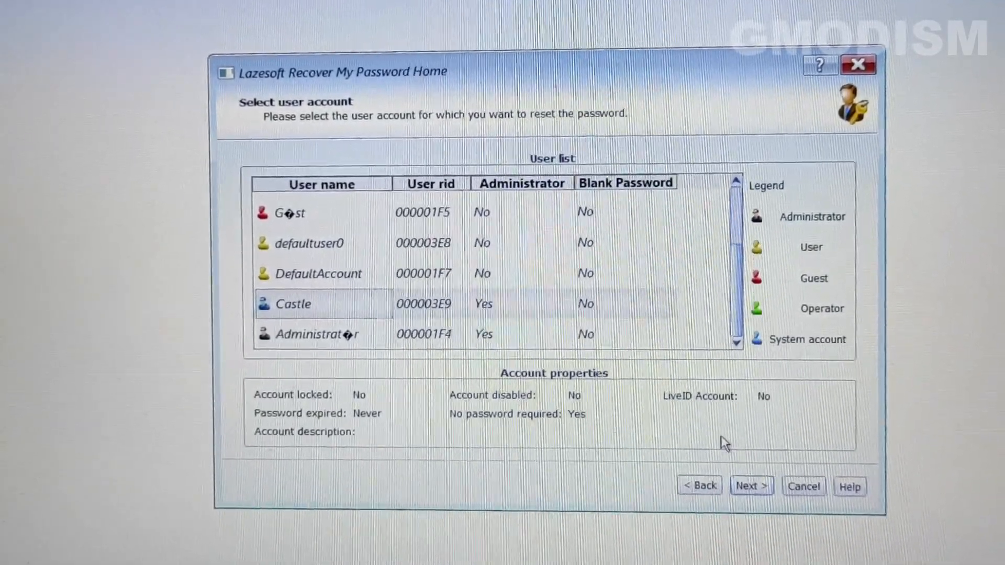
{"action": "left_click", "coordinate": [314, 333]}
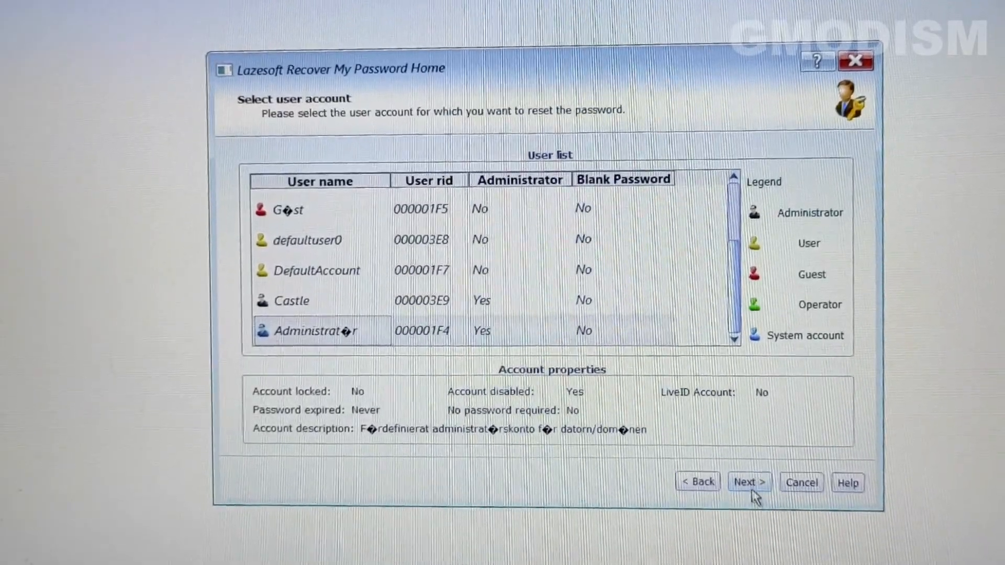
{"action": "left_click", "coordinate": [748, 481]}
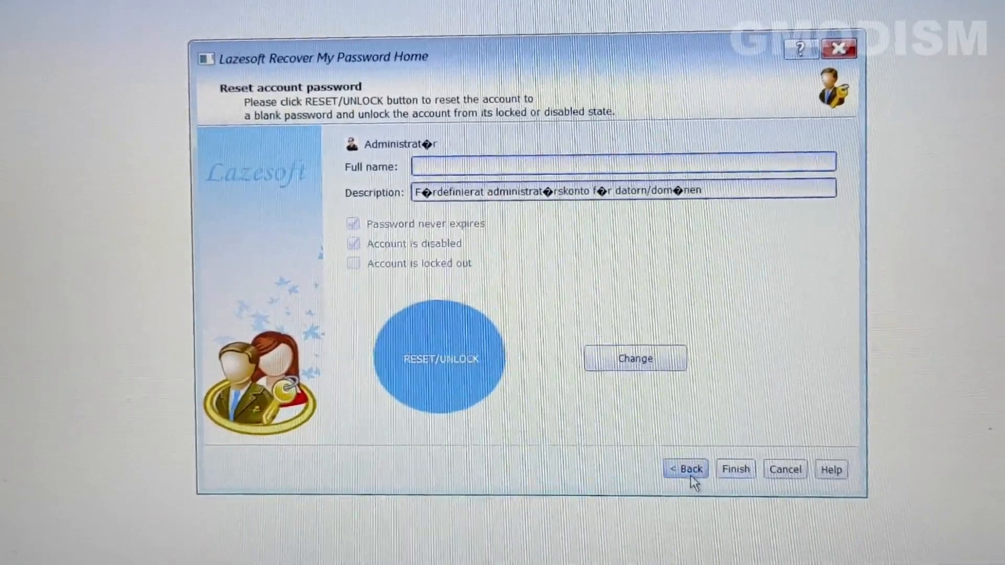
Step: Go back, choose the Castle account, reset its password to blank and acknowledge the success message
{"action": "left_click", "coordinate": [685, 468]}
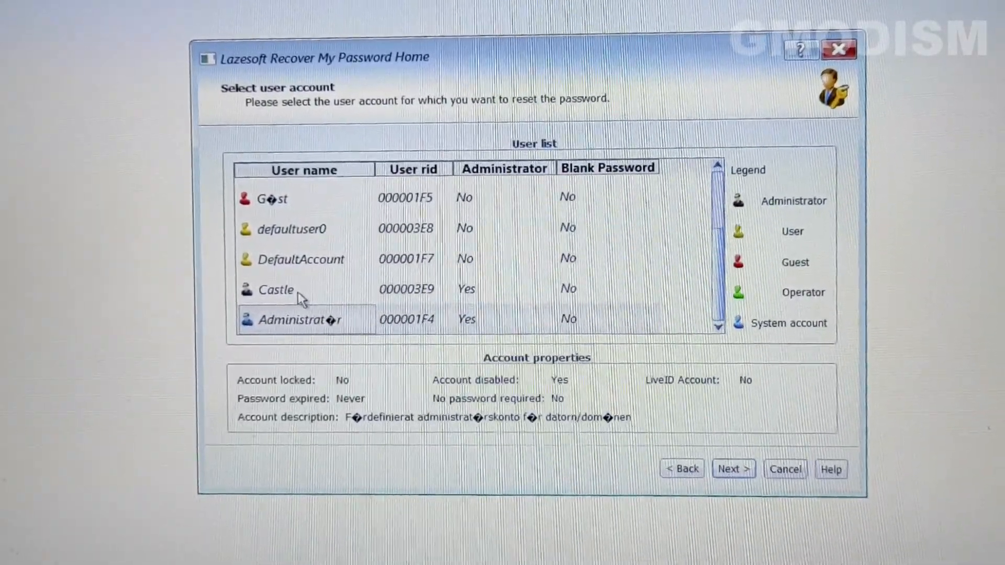
{"action": "left_click", "coordinate": [276, 289]}
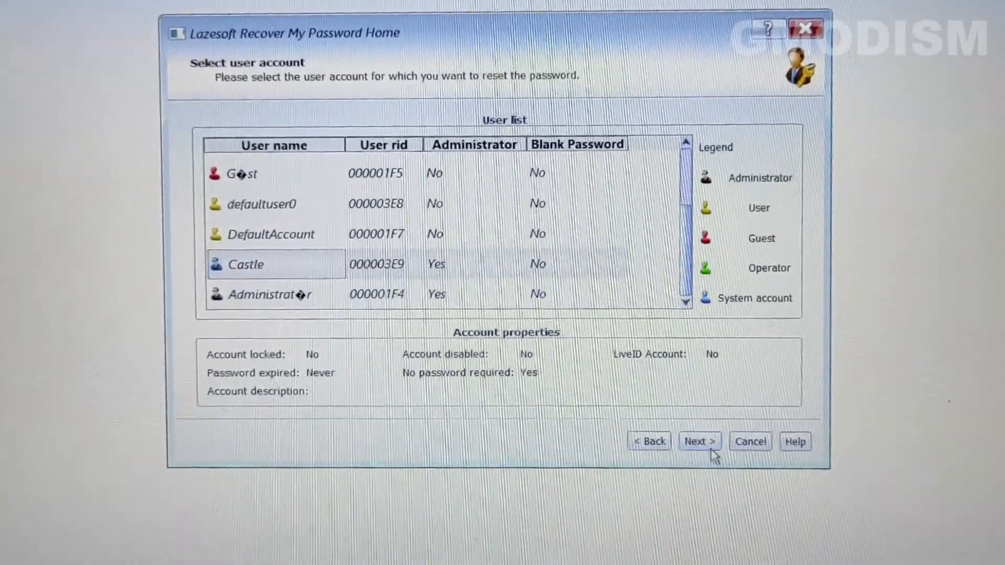
{"action": "left_click", "coordinate": [698, 441]}
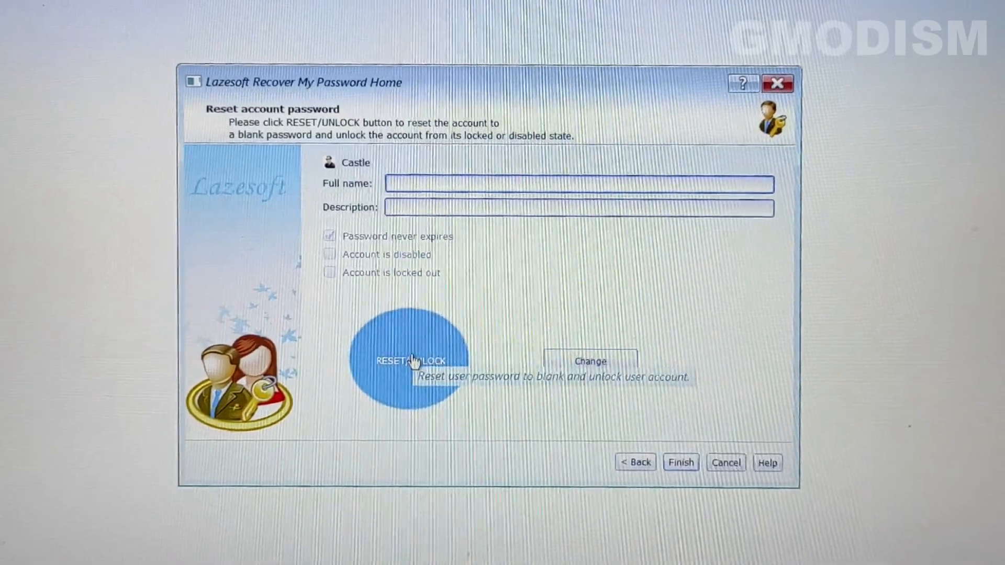
{"action": "left_click", "coordinate": [411, 359]}
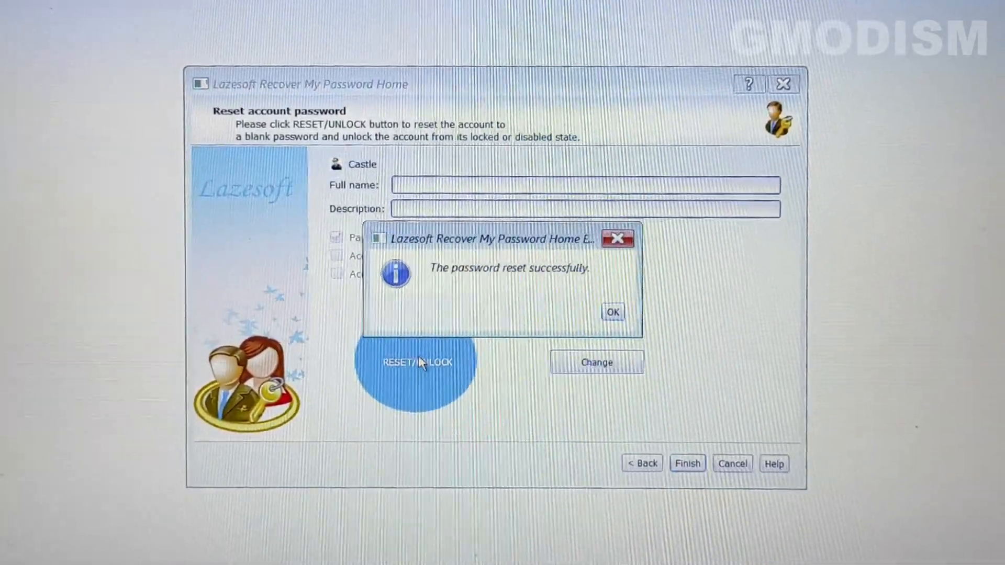
{"action": "left_click", "coordinate": [611, 312]}
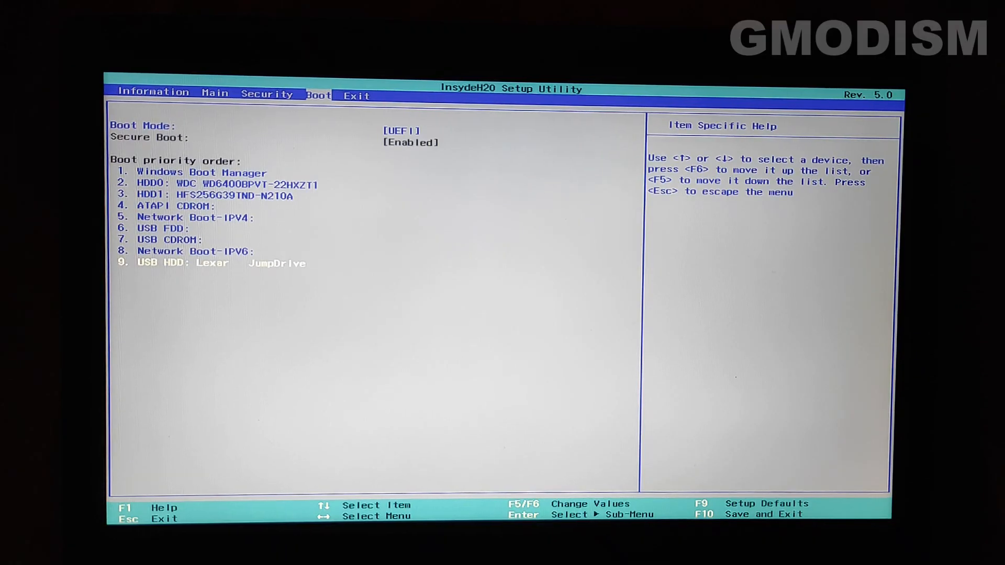
Step: Save the restored boot order with Windows Boot Manager first and exit into Windows
{"action": "key", "text": "F10"}
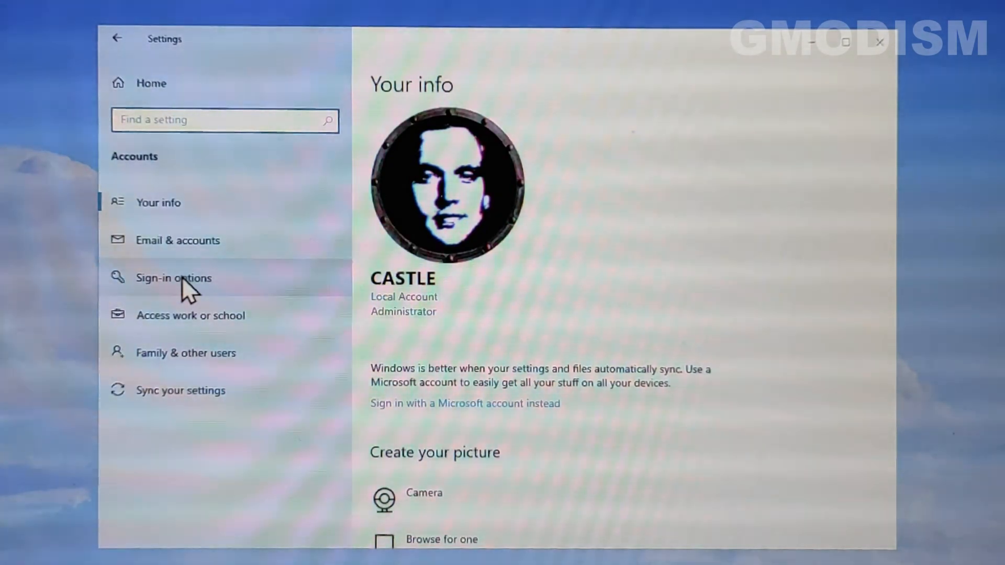
Step: In Sign-in options add a new password with a hint to the Castle account and finish
{"action": "left_click", "coordinate": [173, 278]}
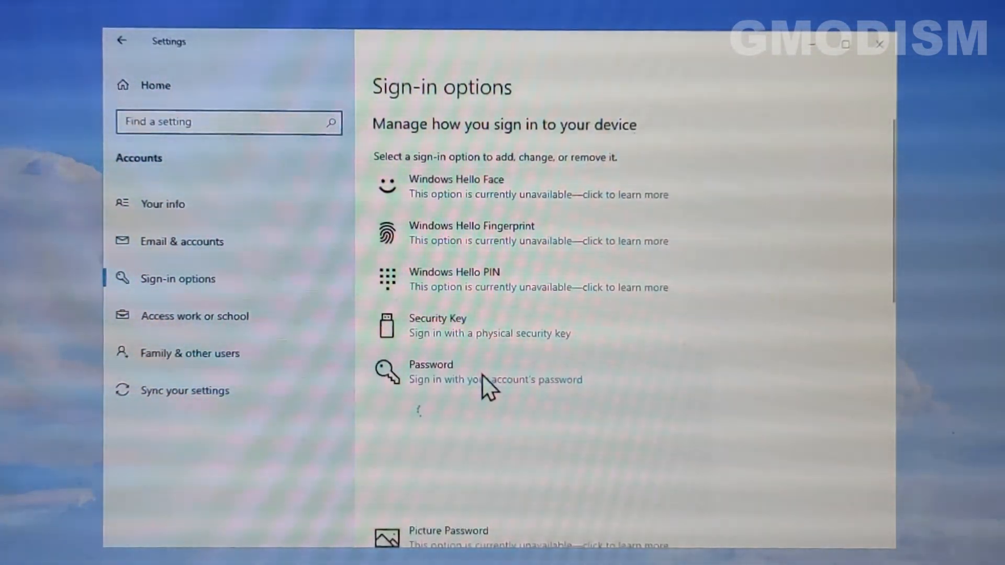
{"action": "left_click", "coordinate": [430, 371]}
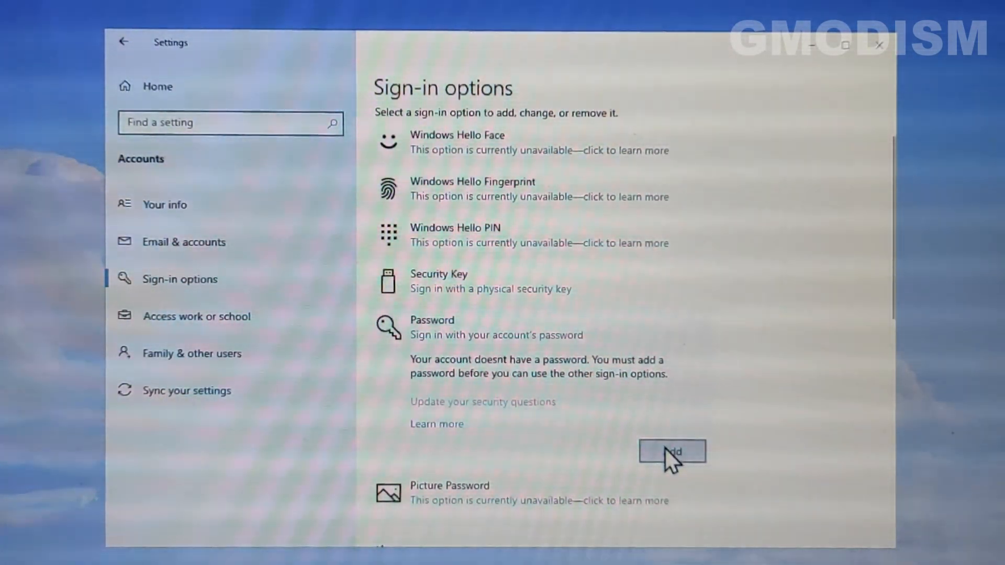
{"action": "left_click", "coordinate": [671, 451]}
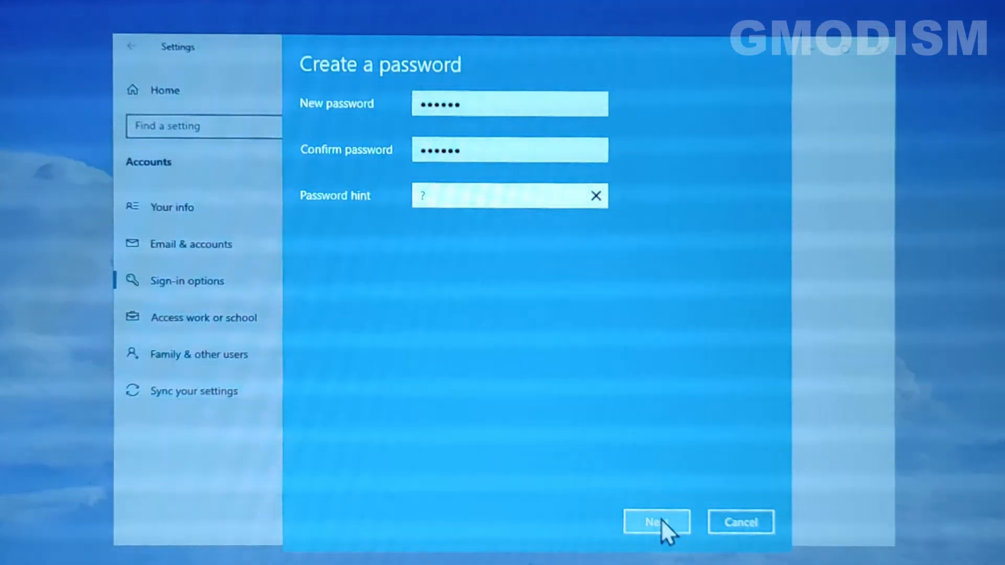
{"action": "left_click", "coordinate": [655, 522]}
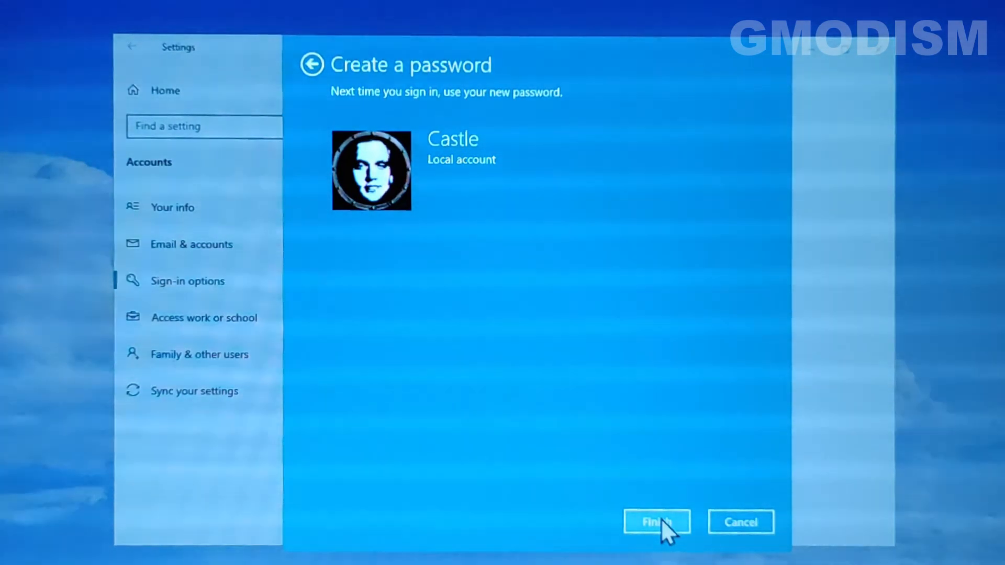
{"action": "left_click", "coordinate": [656, 521]}
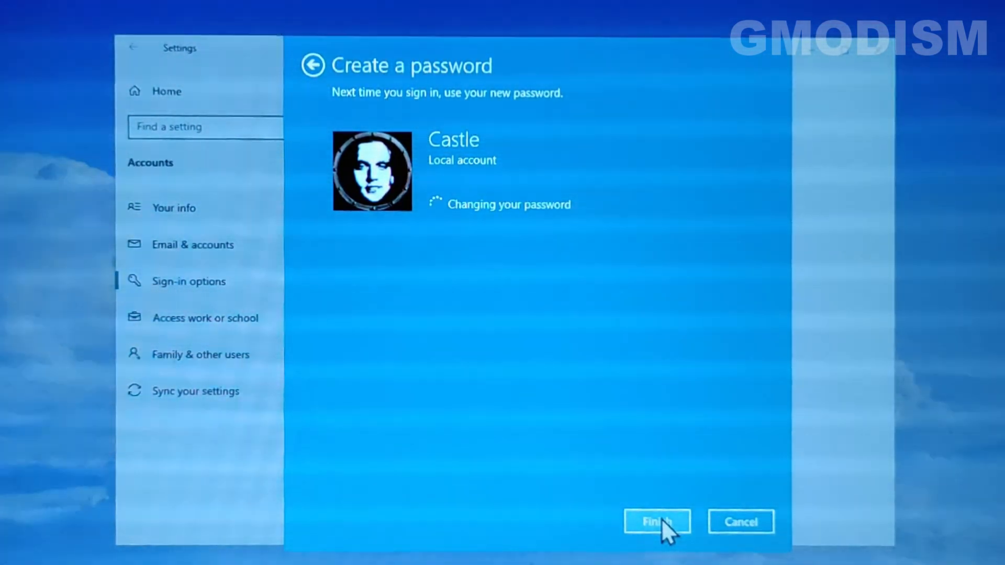